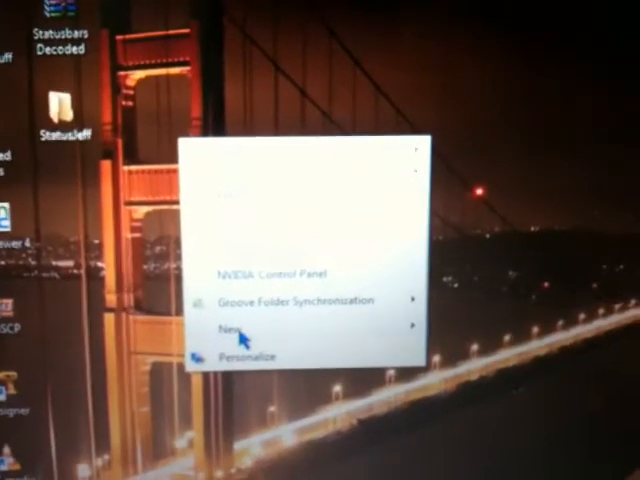
- Open the desktop's New submenu listing Folder, Shortcut and other item types
left_click(220, 318)
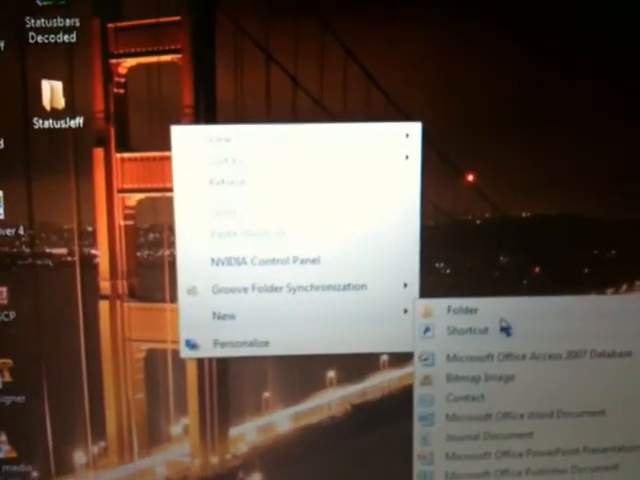